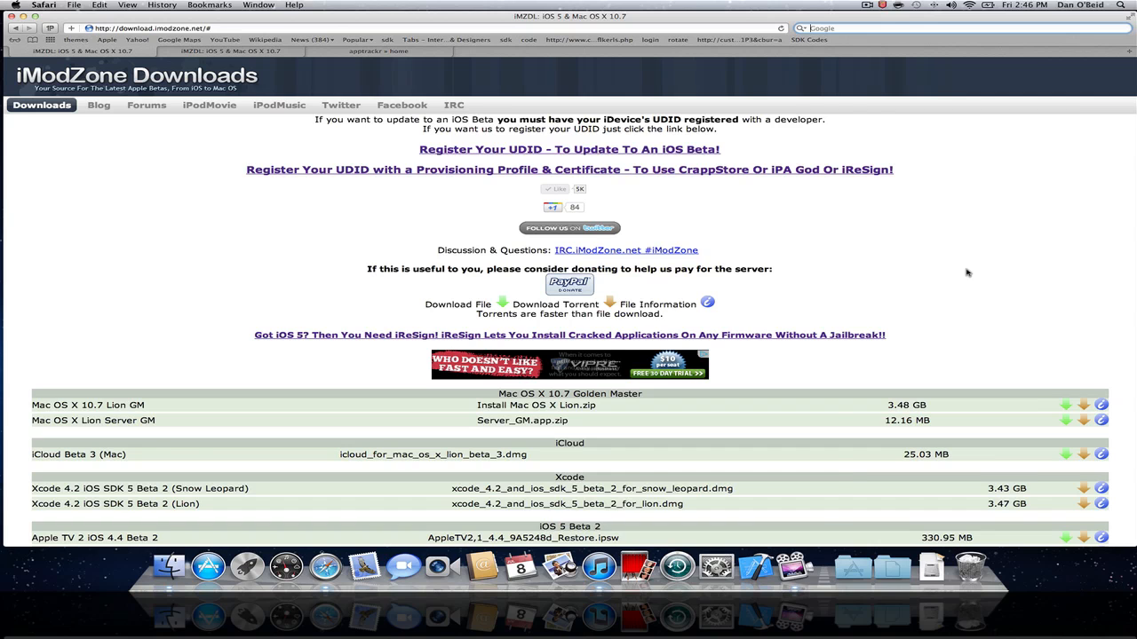
Download iReSign.zip from the iModZone downloads list and hide Safari to show the desktop
scroll("down", 3)
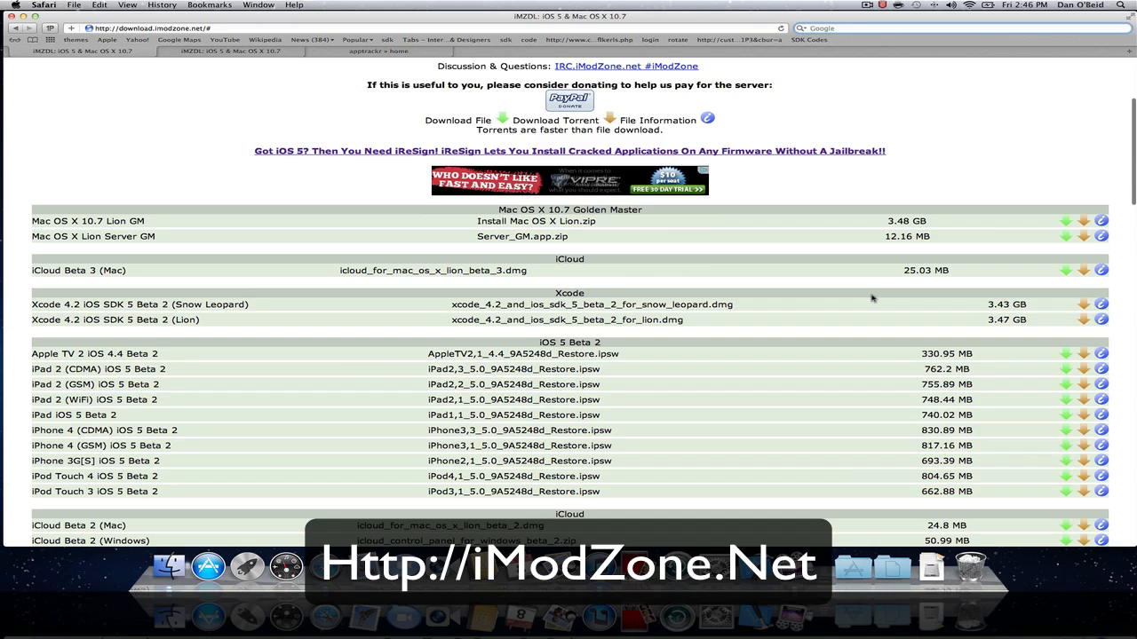
scroll("down", 3)
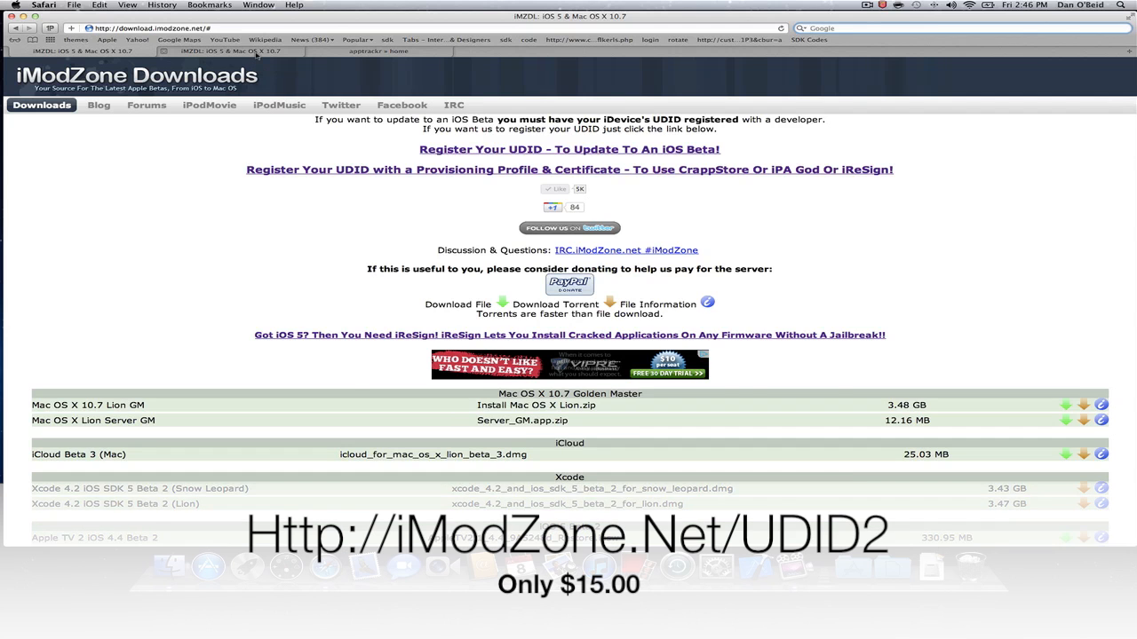
left_click(569, 171)
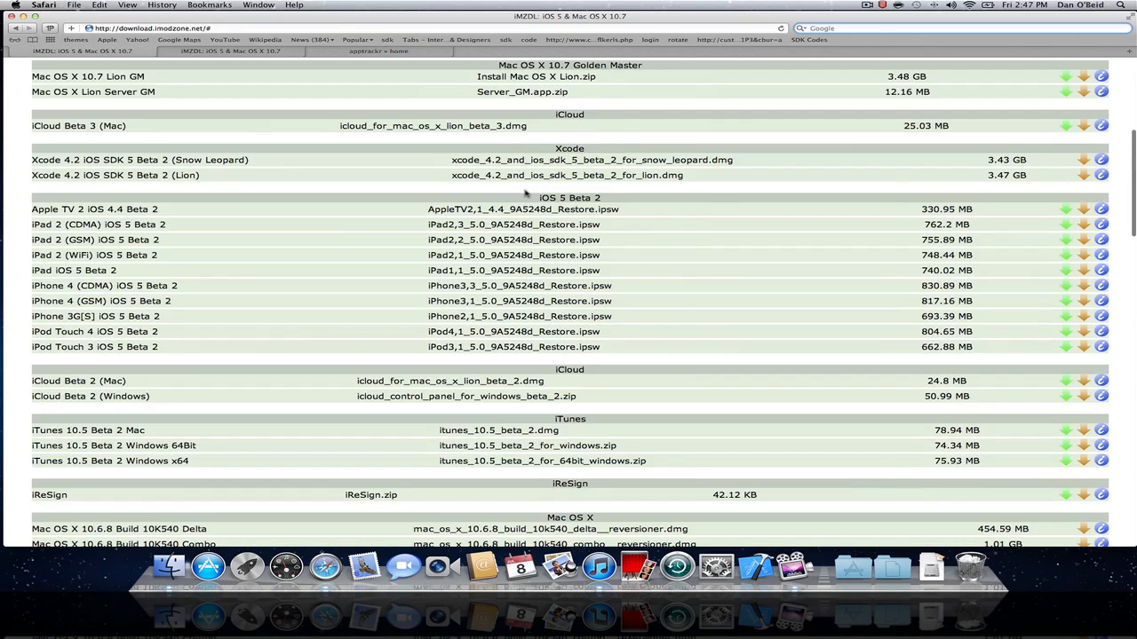
mouse_move(581, 407)
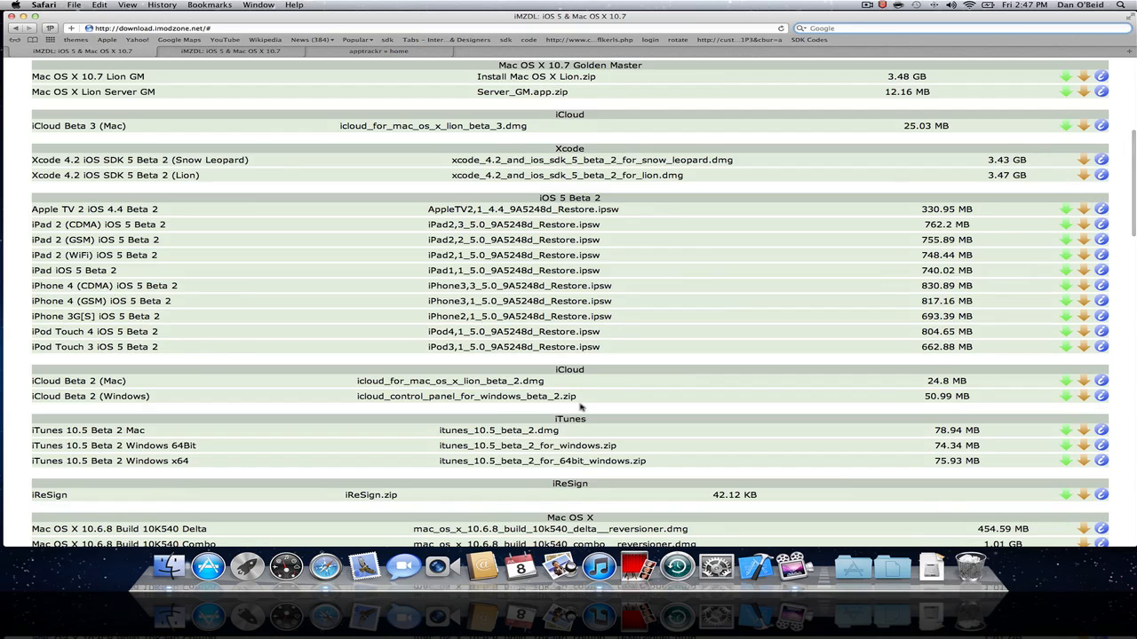
scroll("down", 3)
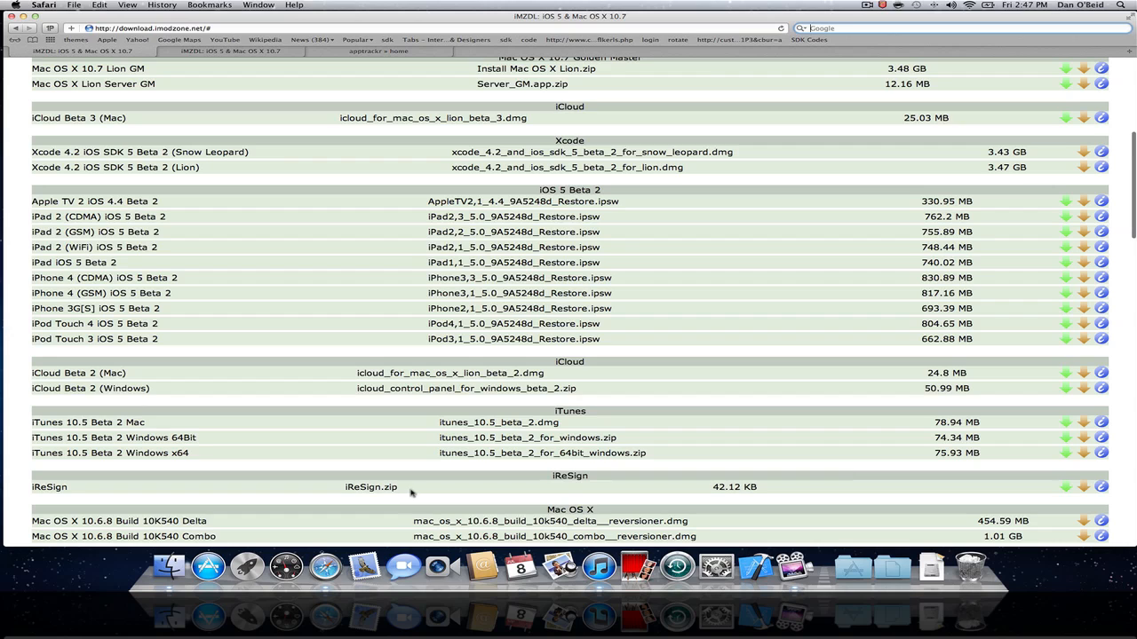
mouse_move(418, 490)
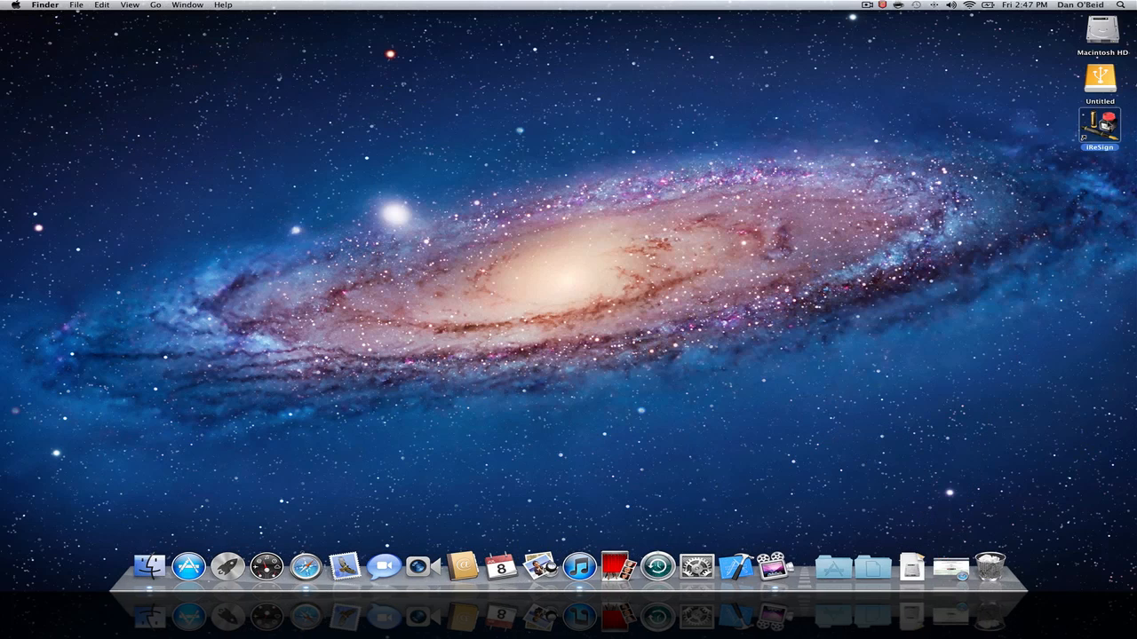
Launch iReSign from the desktop, showing its window with the iPhone Developer identity
double_click(1099, 127)
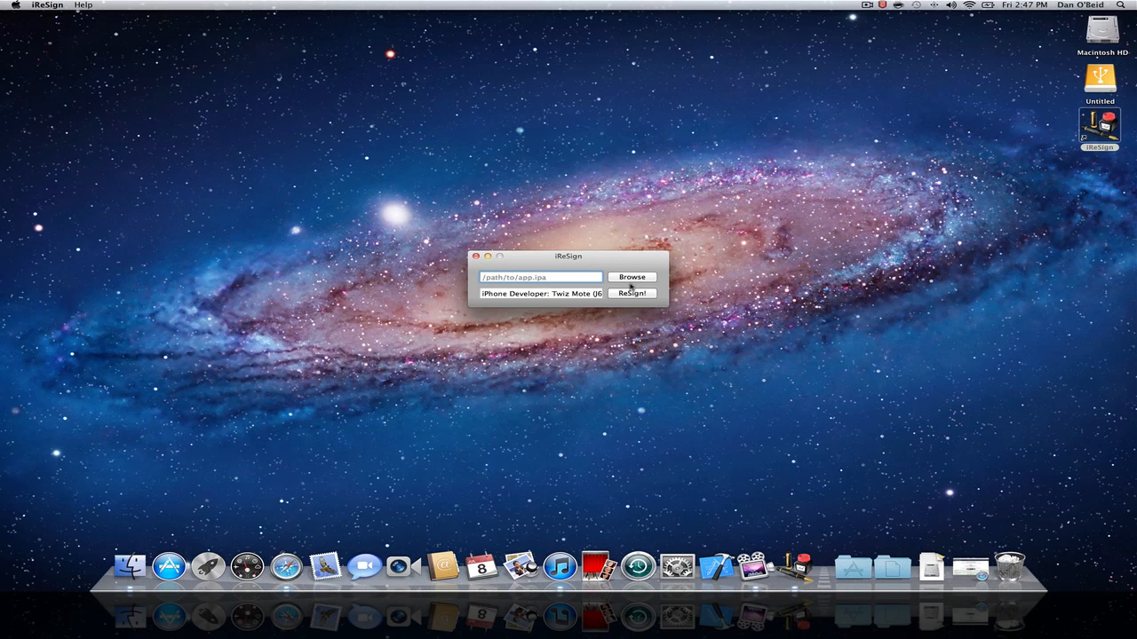
mouse_move(630, 288)
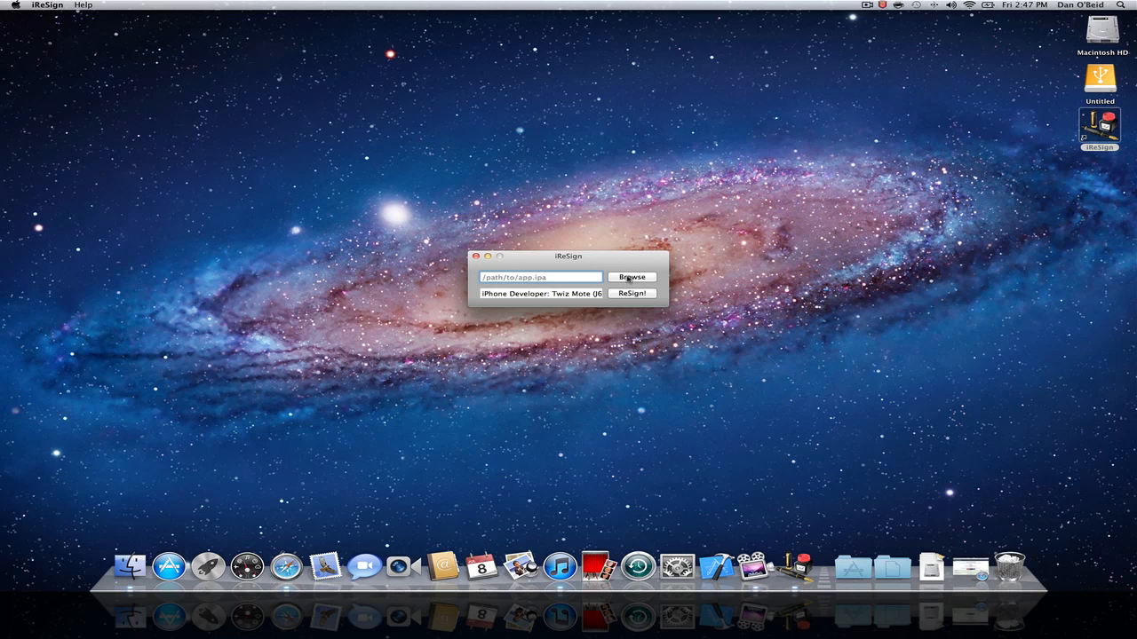
mouse_move(286, 565)
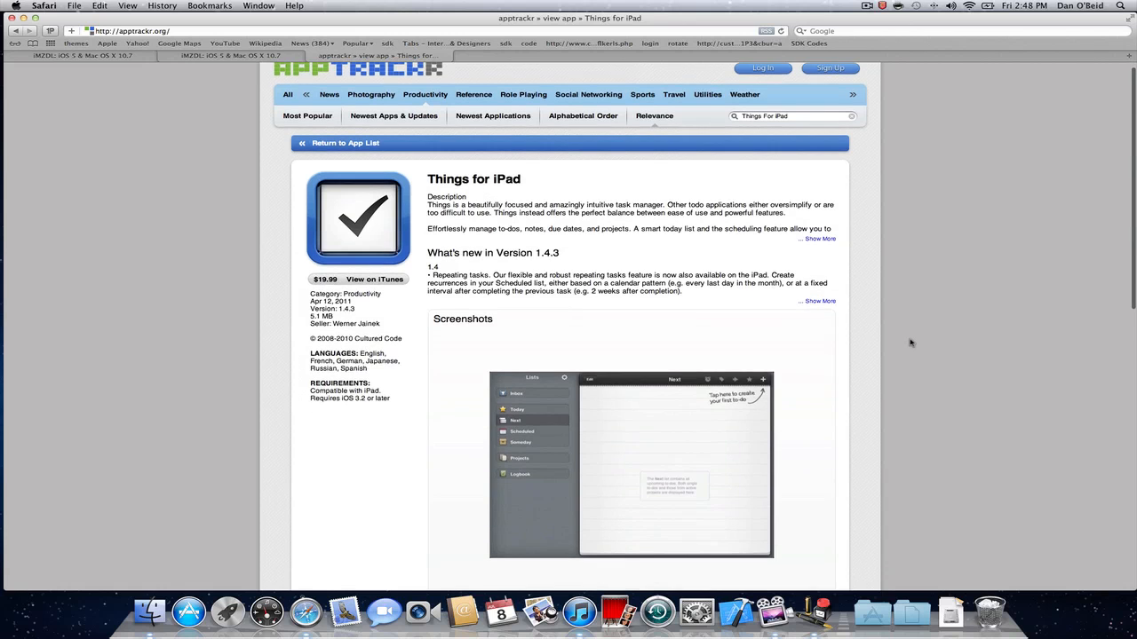
Browse the AppTrackr Things for iPad page down to its version download links
scroll("down", 3)
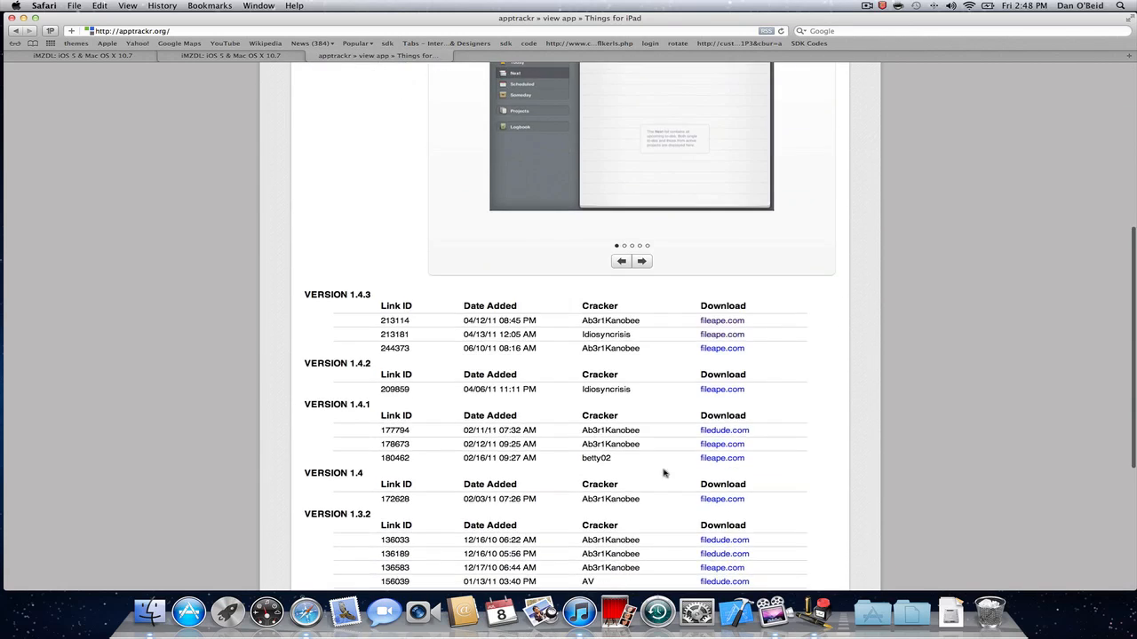
scroll("down", 3)
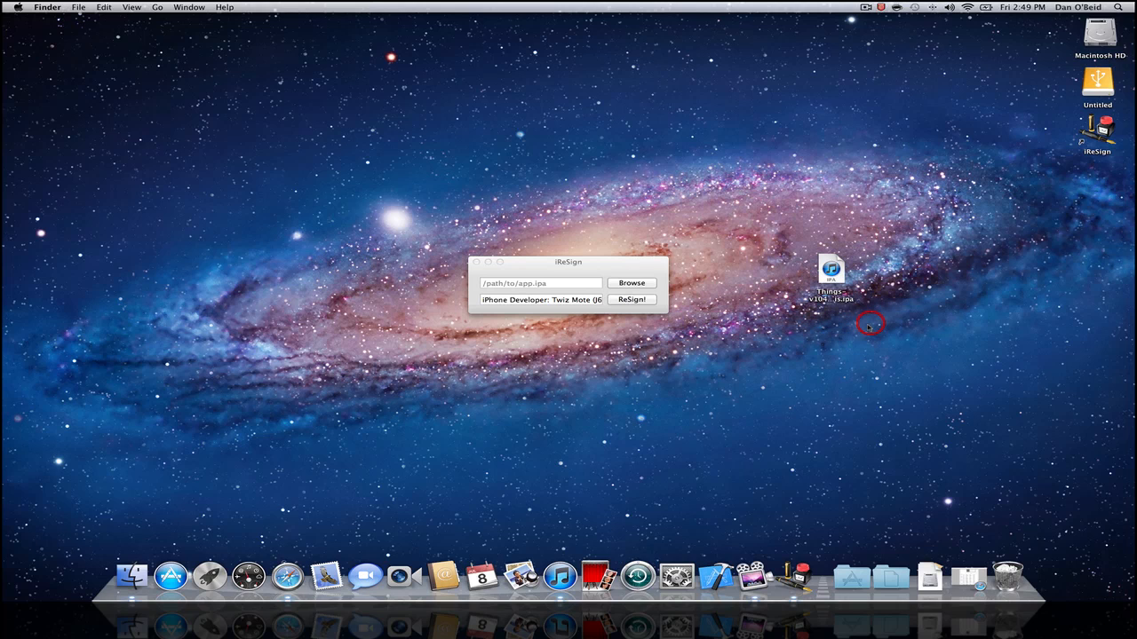
Re-sign the Things for iPad IPA from the desktop and add the re-signed copy to iTunes
left_click(633, 282)
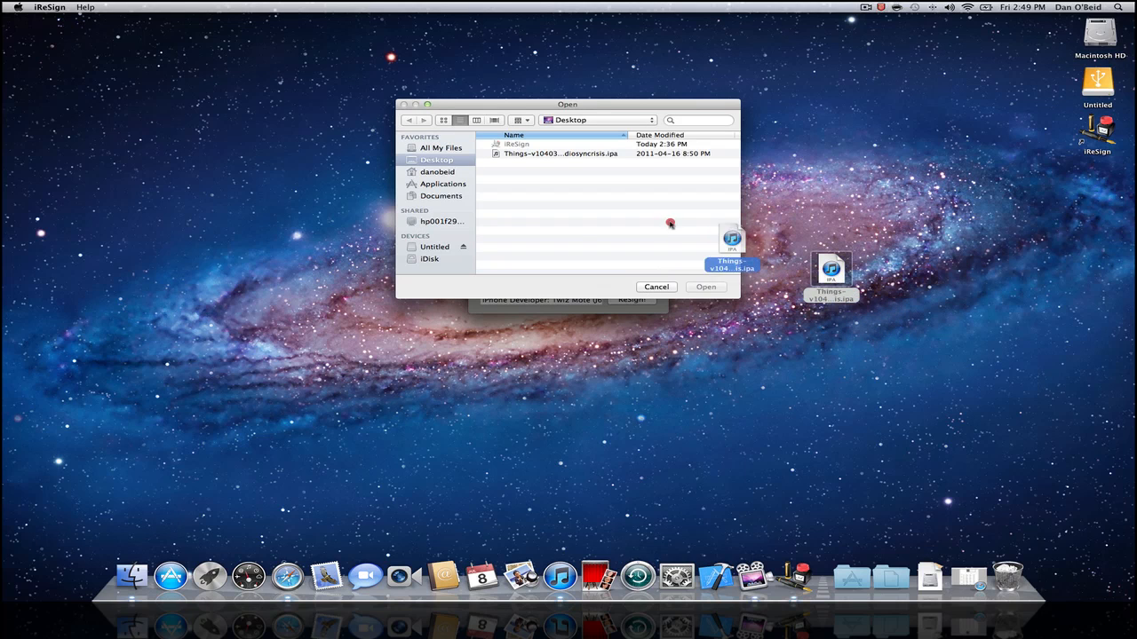
left_click(706, 286)
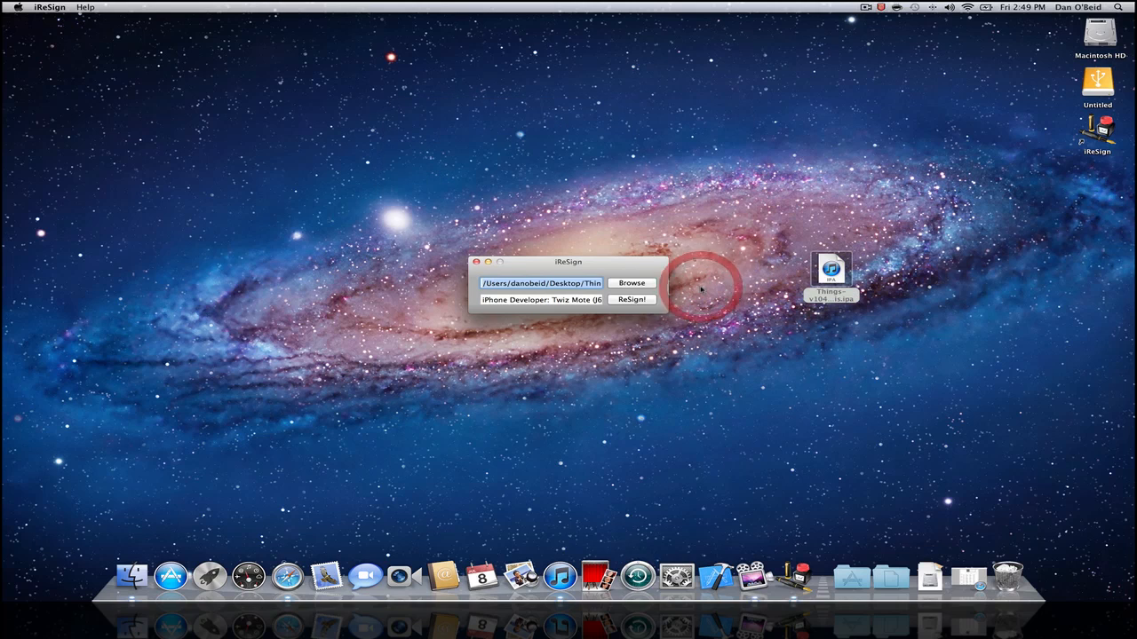
left_click(632, 298)
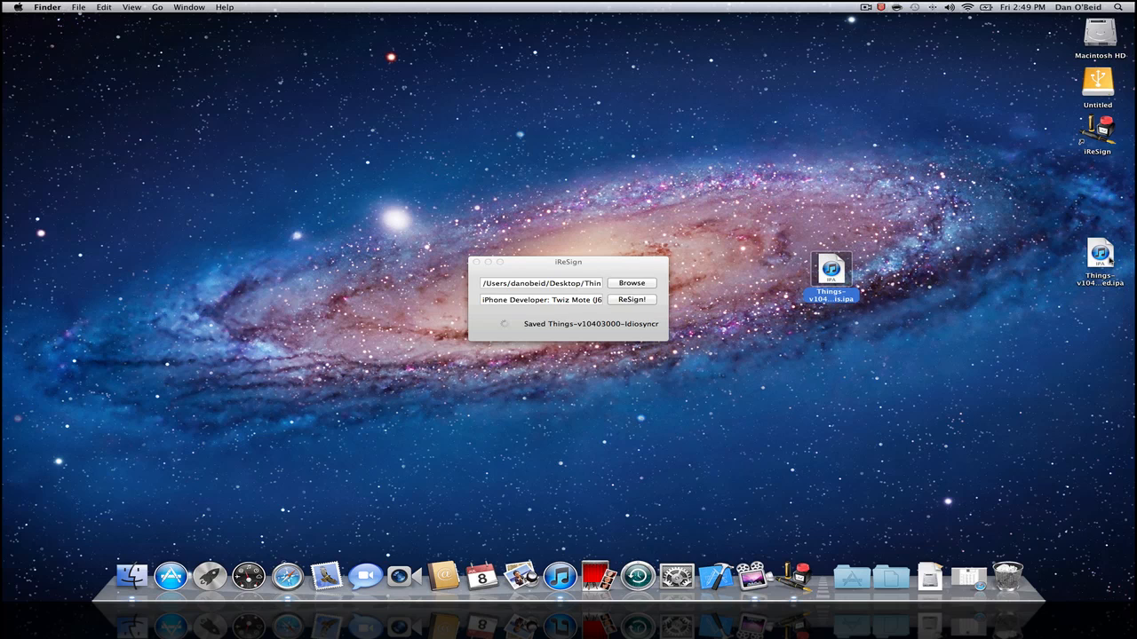
left_click_drag(831, 270, 899, 355)
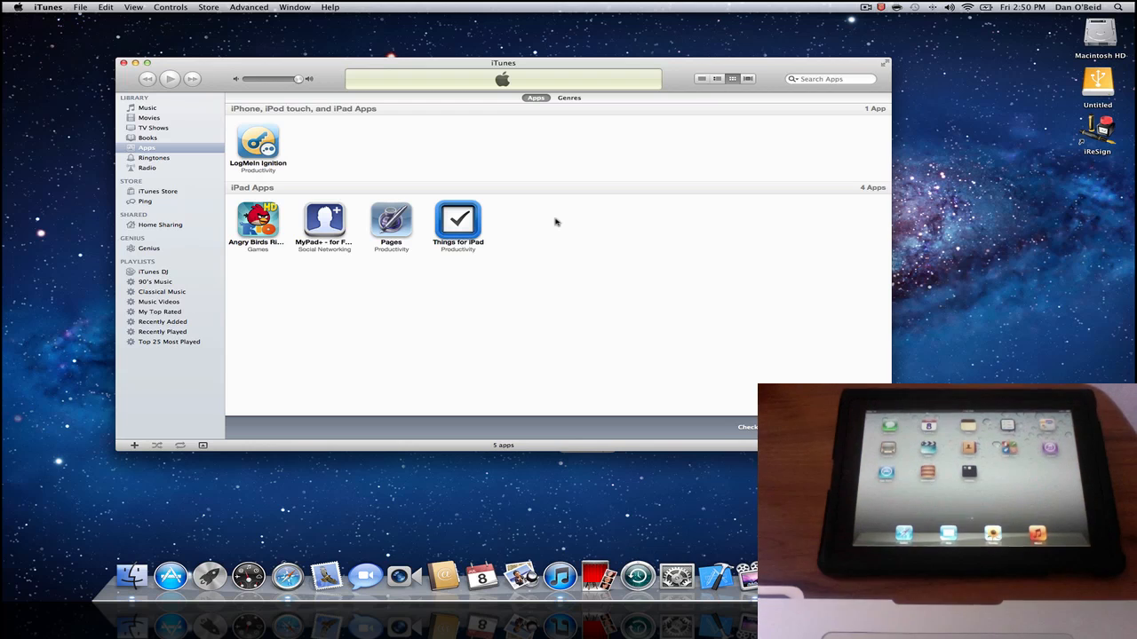
mouse_move(415, 256)
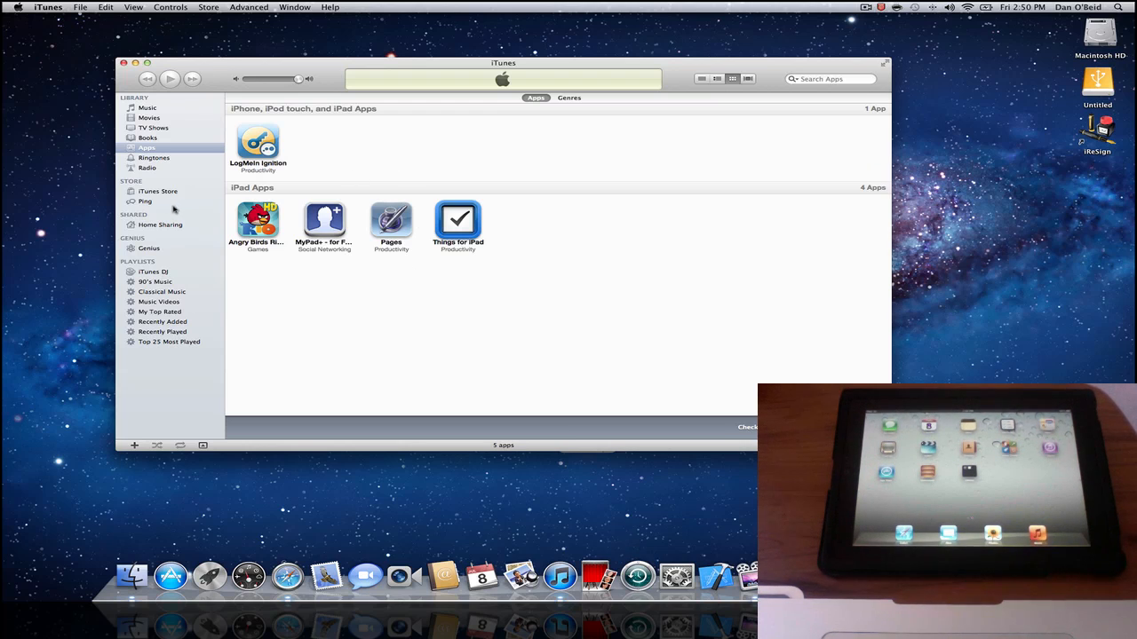
mouse_move(185, 213)
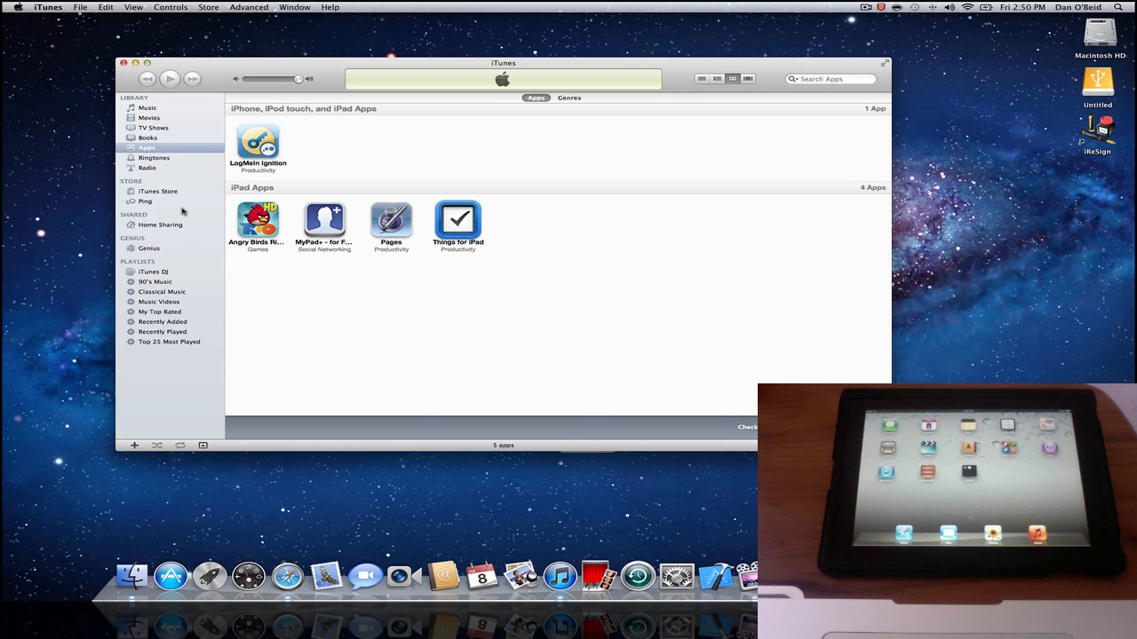
Show the connected iPad's summary page in iTunes
left_click(178, 247)
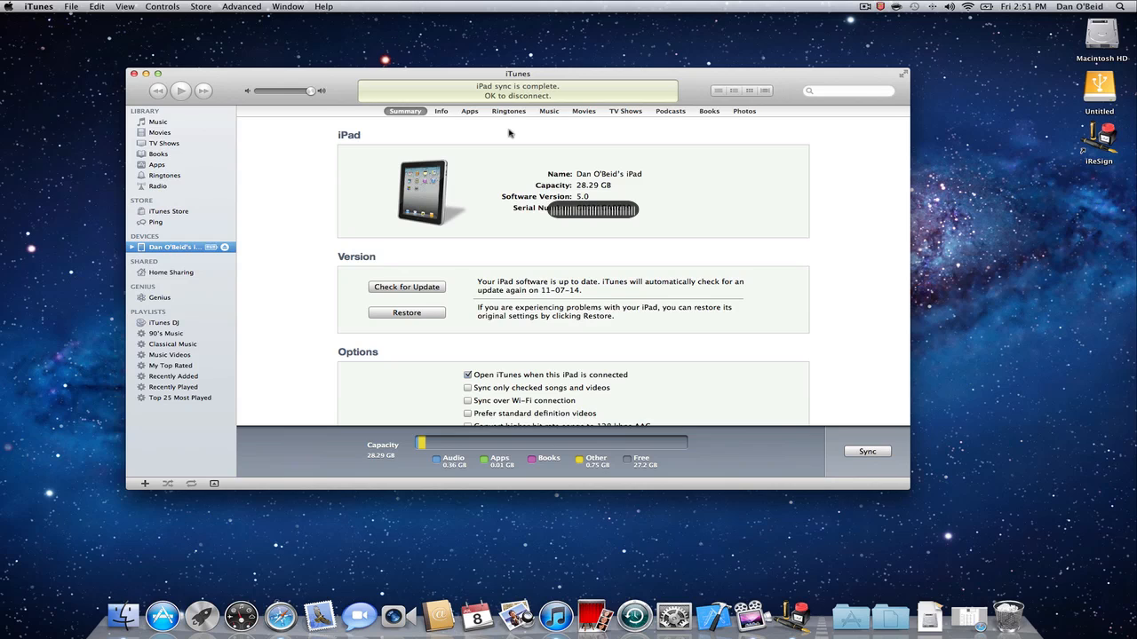
mouse_move(463, 118)
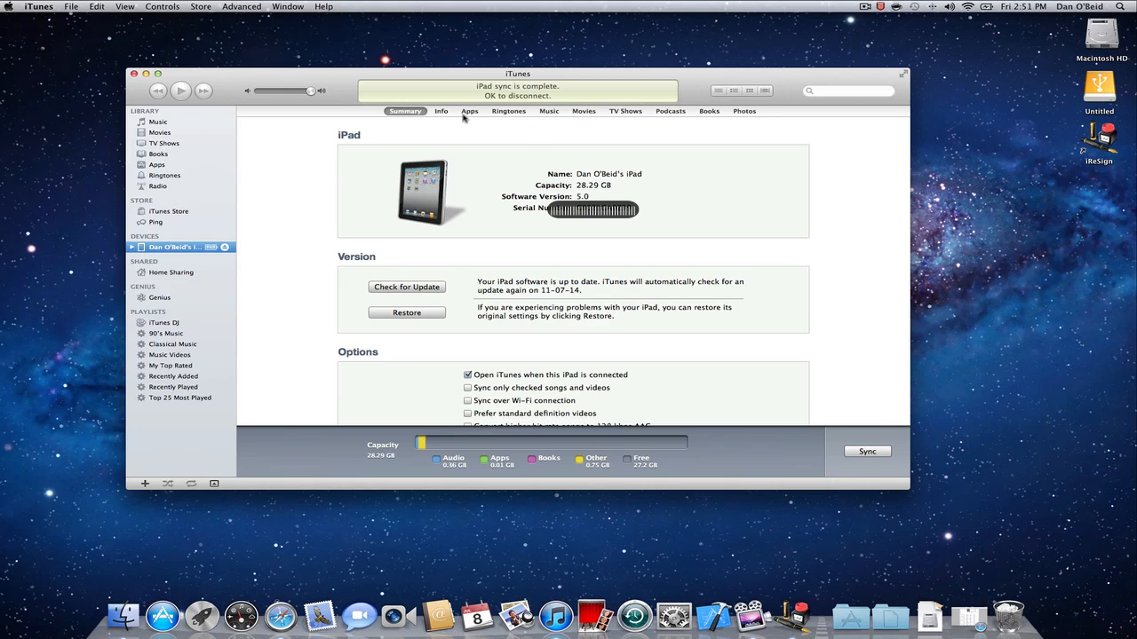
Tick Things for iPad in the iPad's Apps sync list, apply, and dismiss the iBooks warning
left_click(469, 110)
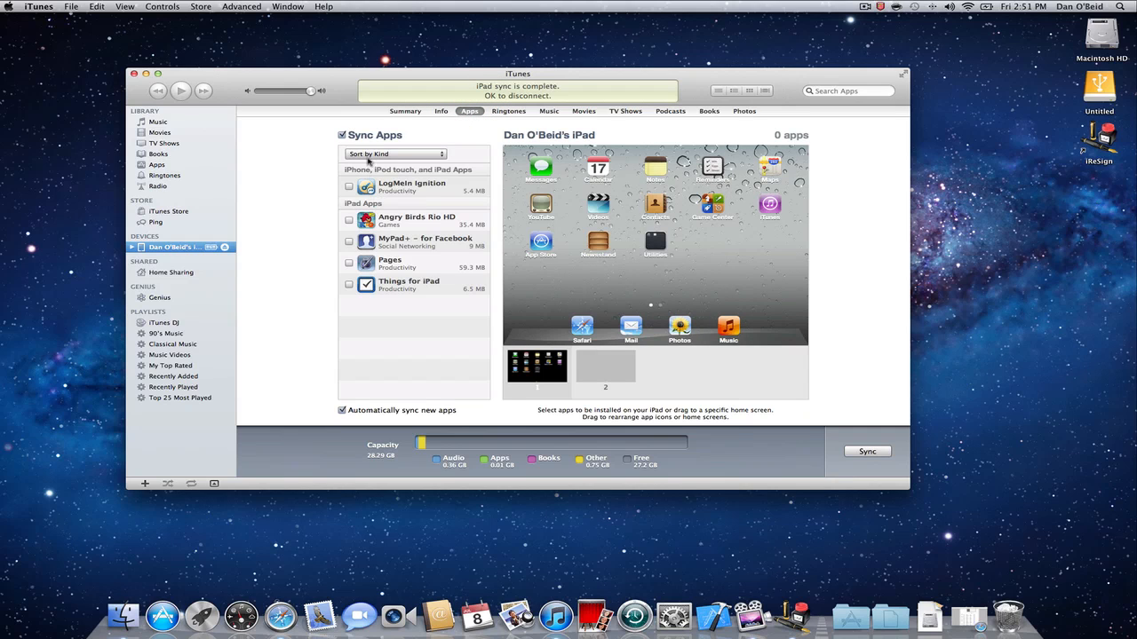
mouse_move(387, 288)
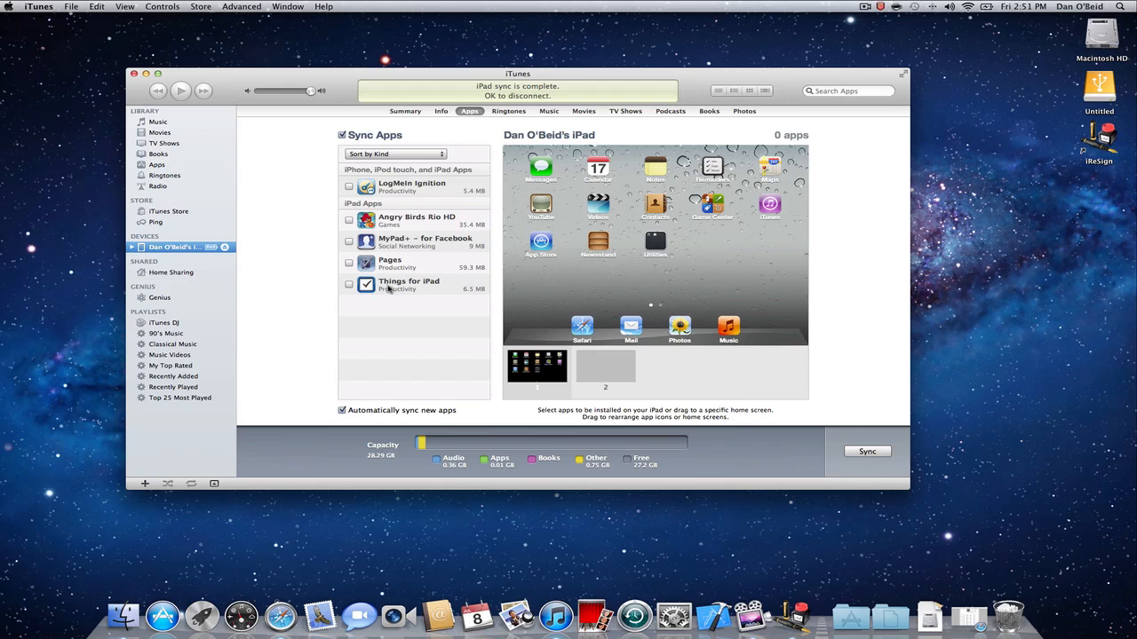
left_click(348, 284)
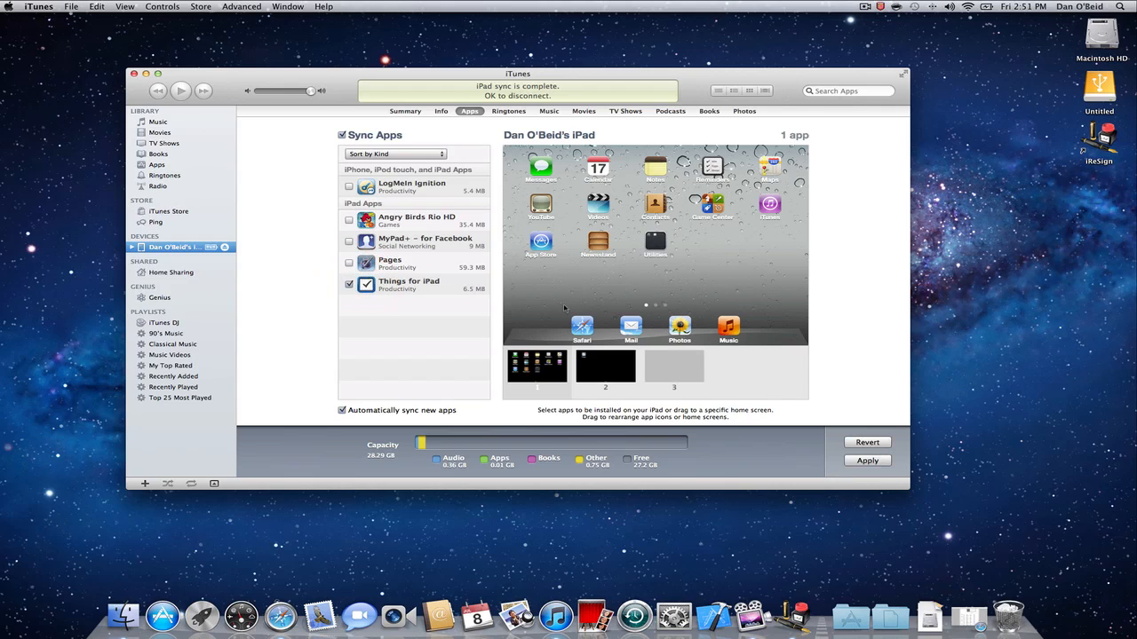
mouse_move(800, 298)
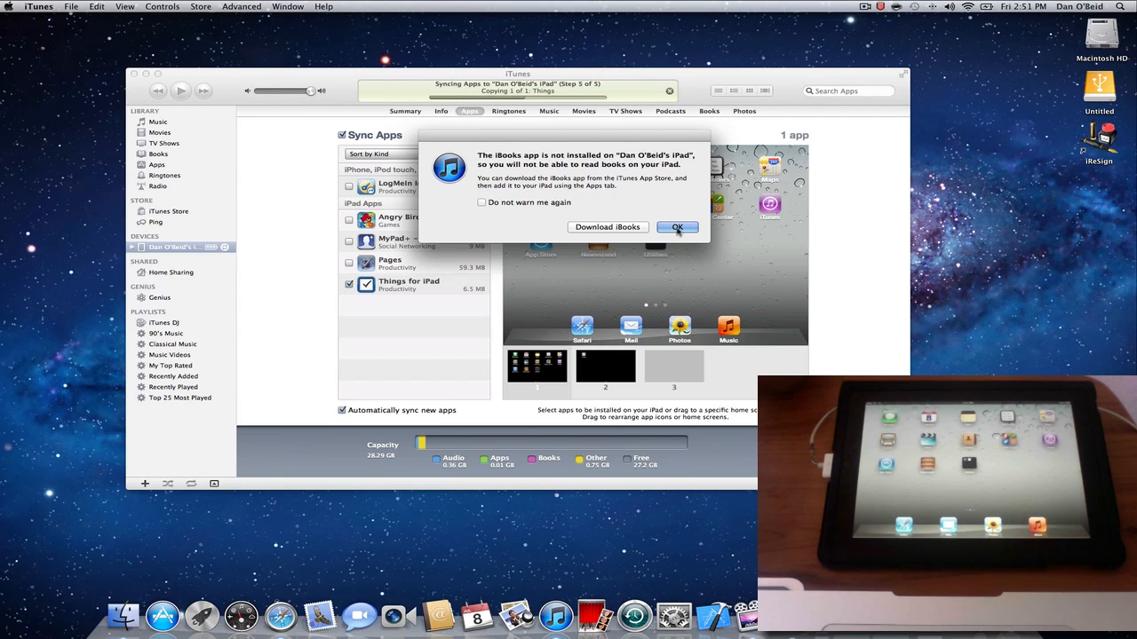
left_click(676, 227)
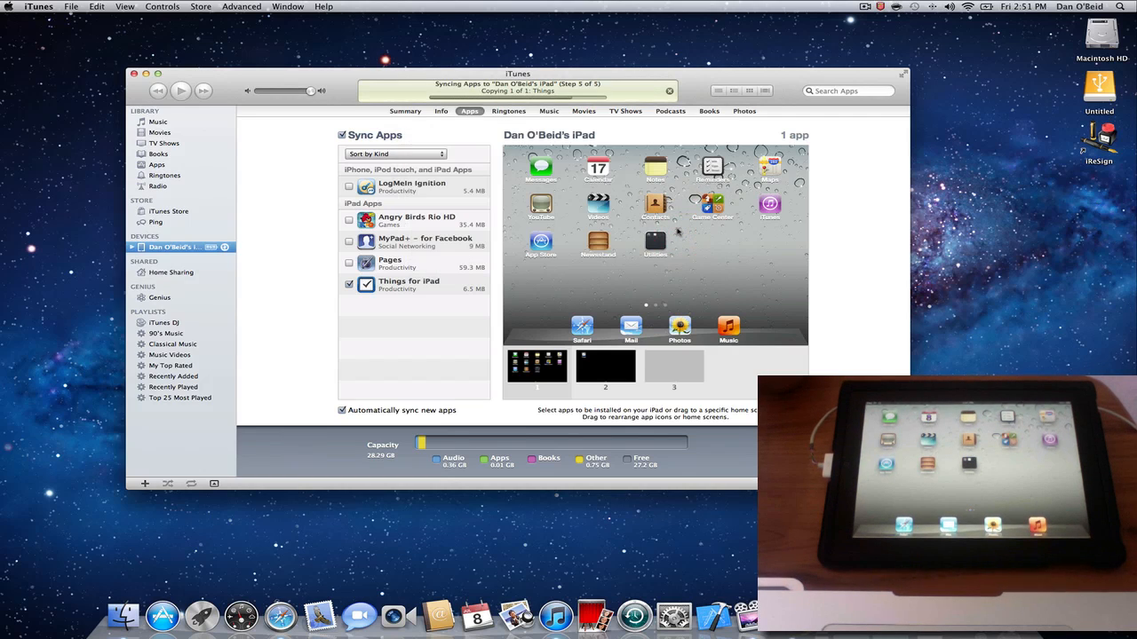